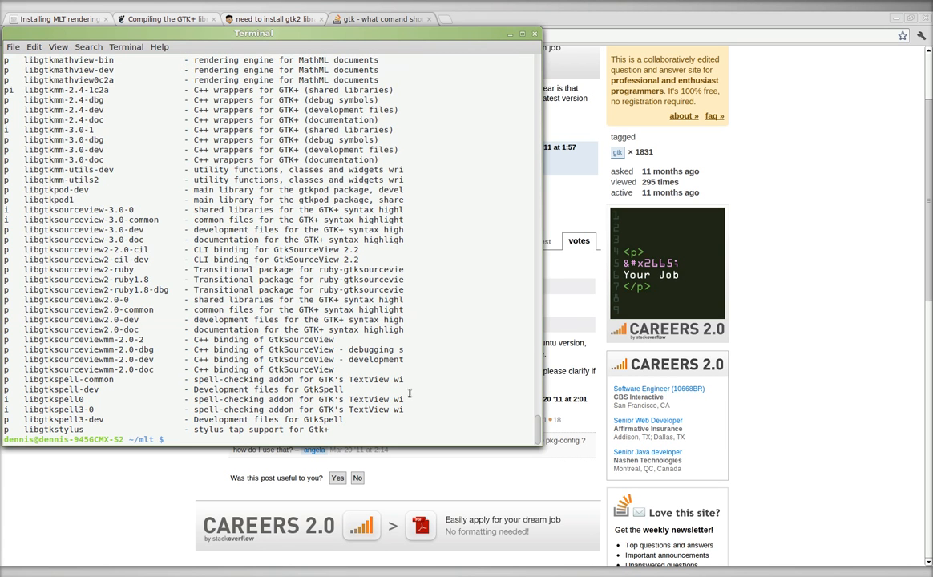
Step: Scroll through the aptitude libgtk results, then switch to Kdenlive's required-libraries guide in Chrome
key(Return)
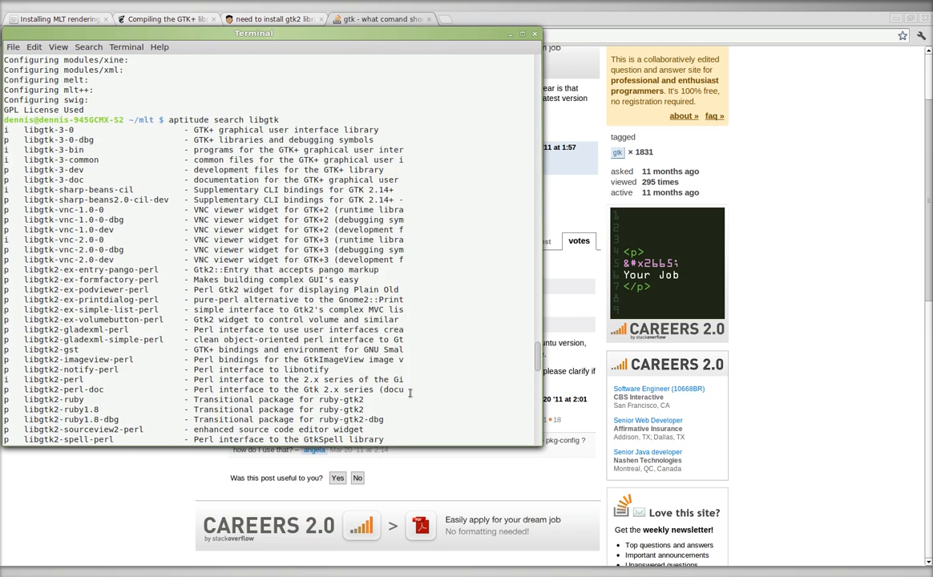
scroll(down, 3)
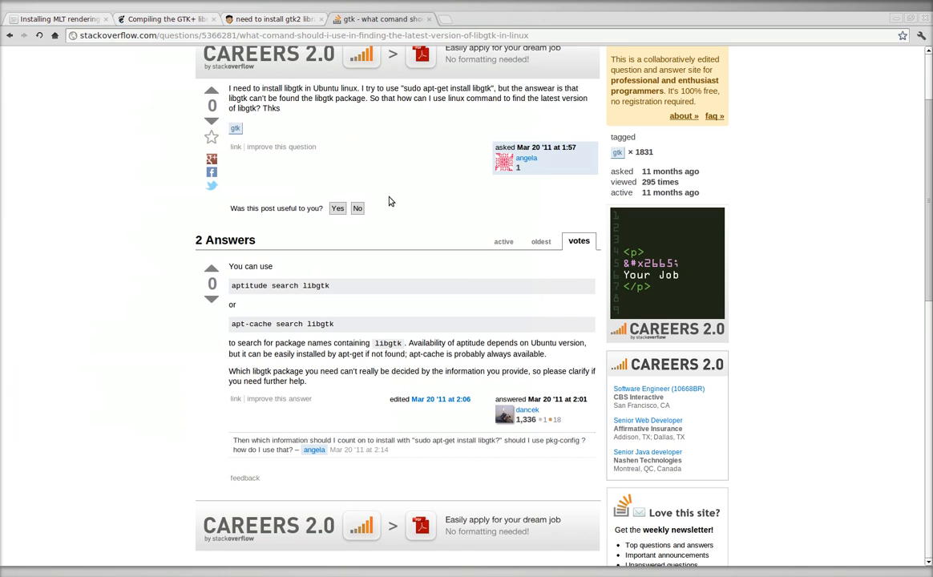
key(alt+Tab)
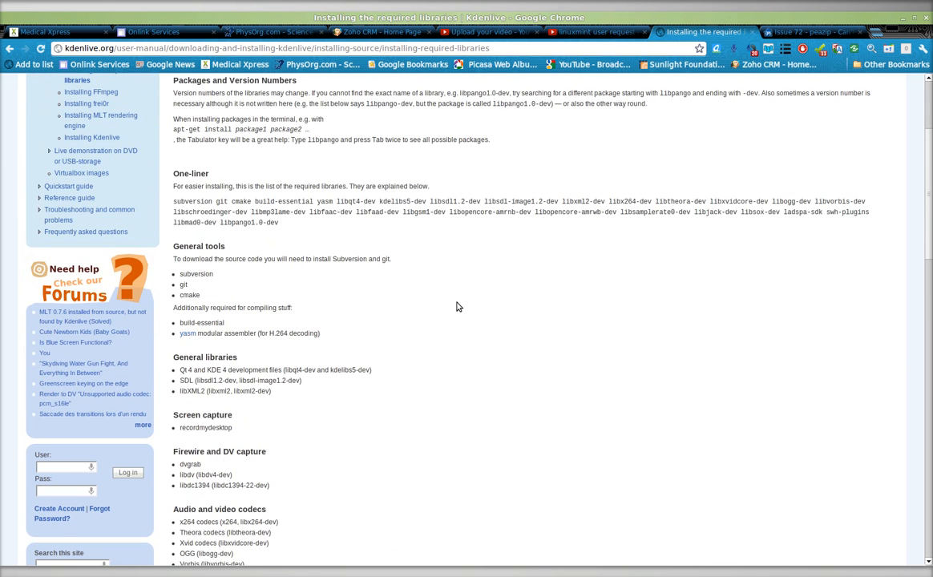
scroll(up, 3)
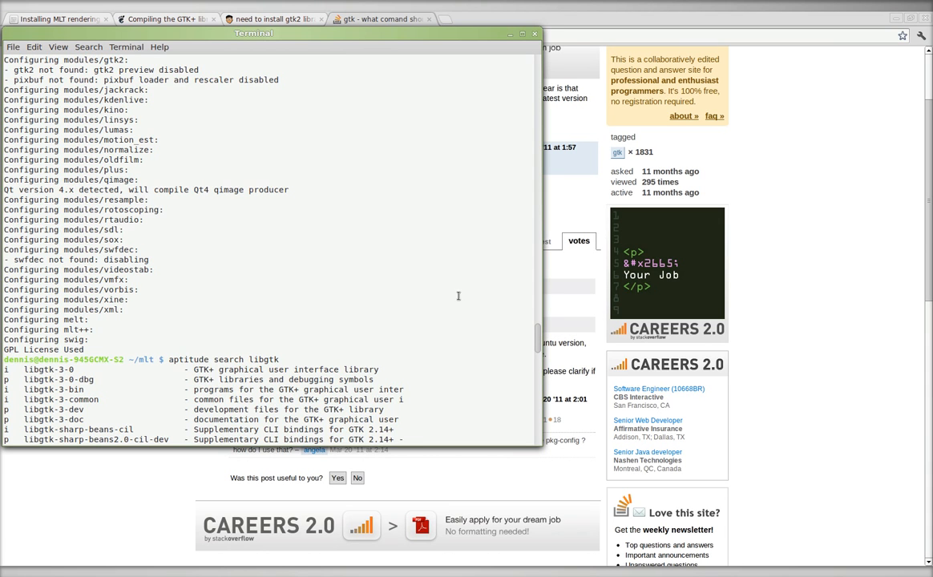
Step: Scroll the libgtk results to the libgtk2.0 packages and highlight installed libgtk2.0-cil
scroll(down, 3)
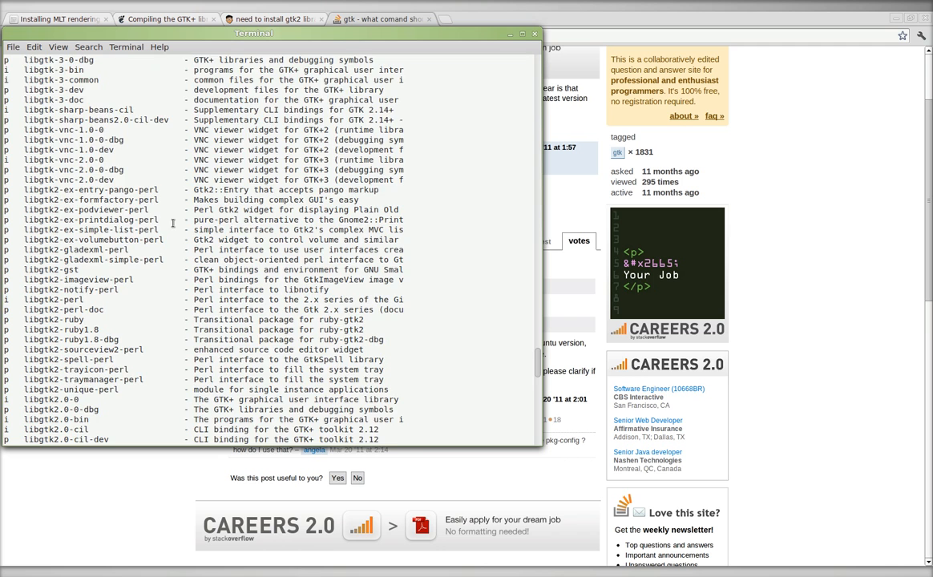
scroll(down, 3)
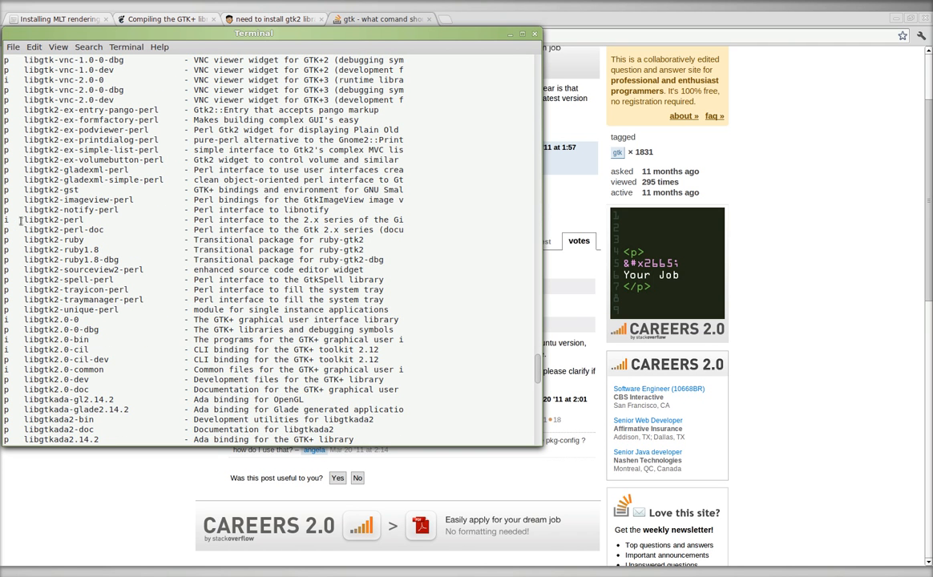
mouse_move(44, 329)
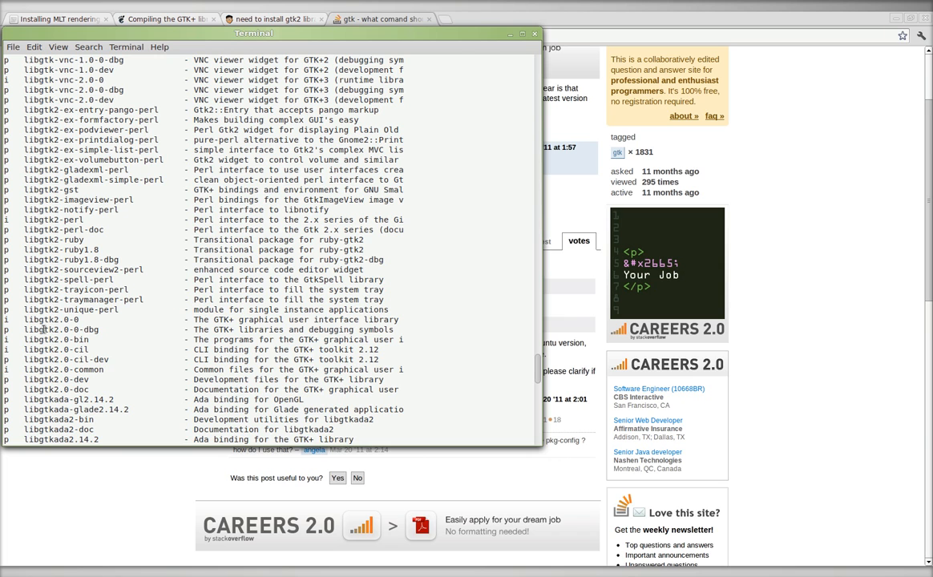
double_click(51, 319)
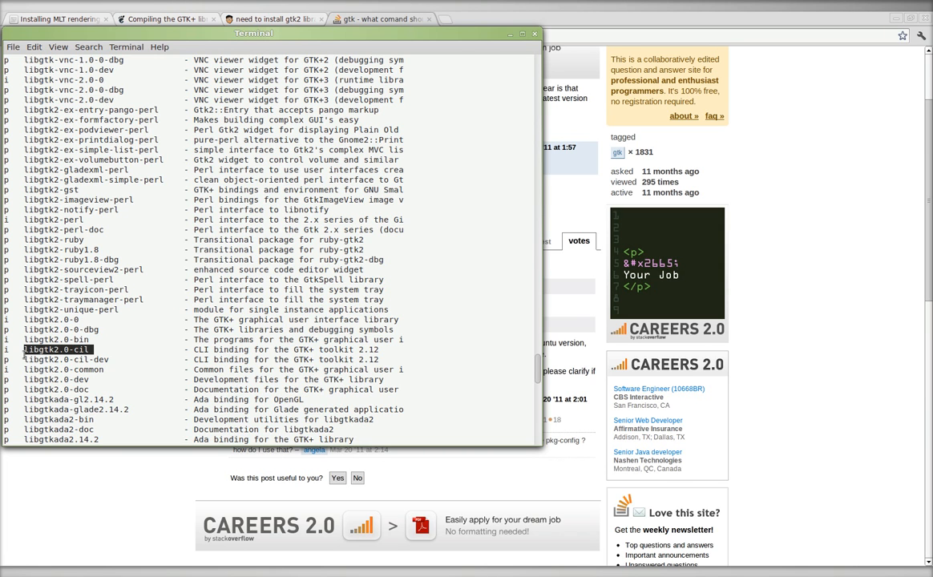
scroll(down, 3)
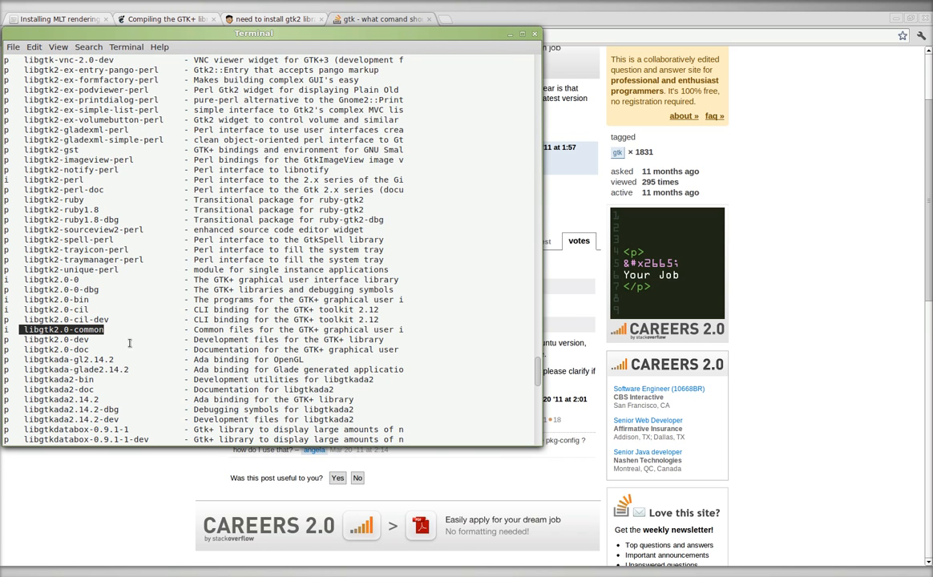
mouse_move(156, 332)
text(./configure --prefix=/usr --enable-gpl)
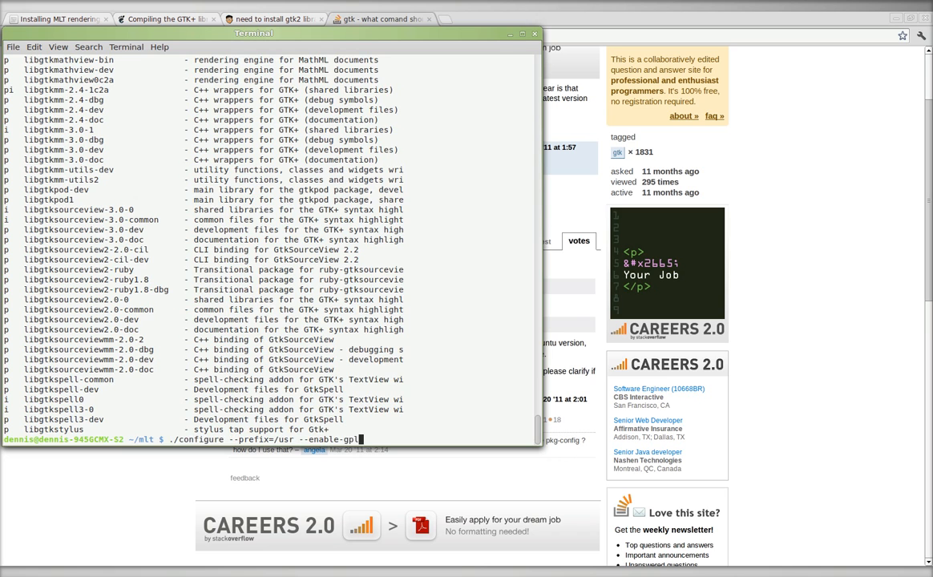
Step: Rerun './configure --prefix=/usr --enable-gpl', which still reports gtk2 not found
key(Return)
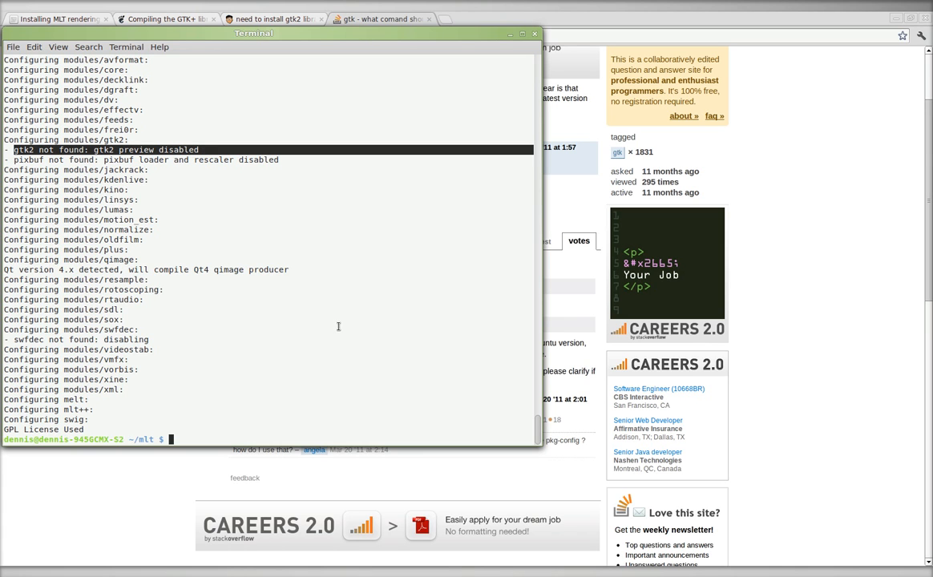
text(./configure --prefix=/usr --enable-gpl)
text(aptitude search libgtk)
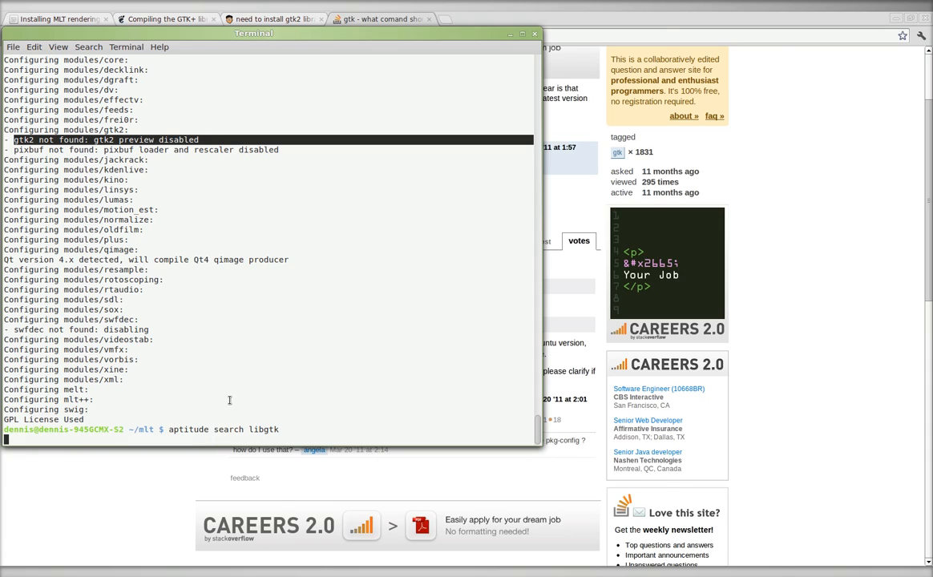
Step: Enlarge the libgtk search results and highlight the installed libgtk2.0-0 package
key(Return)
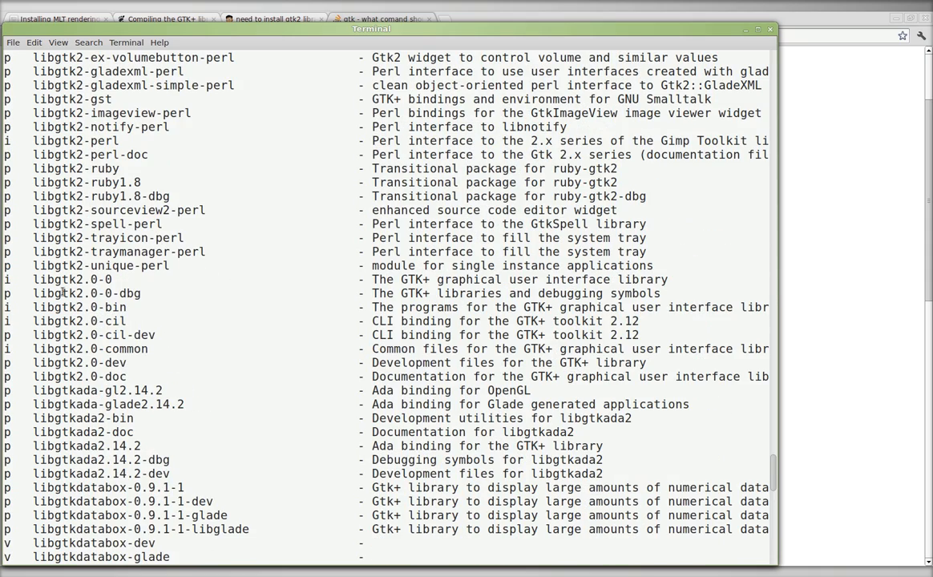
double_click(72, 279)
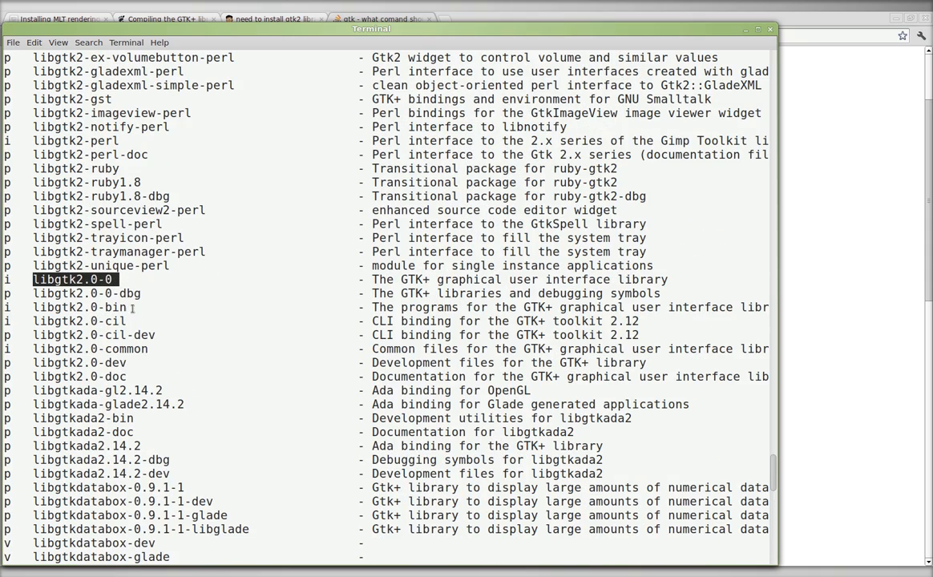